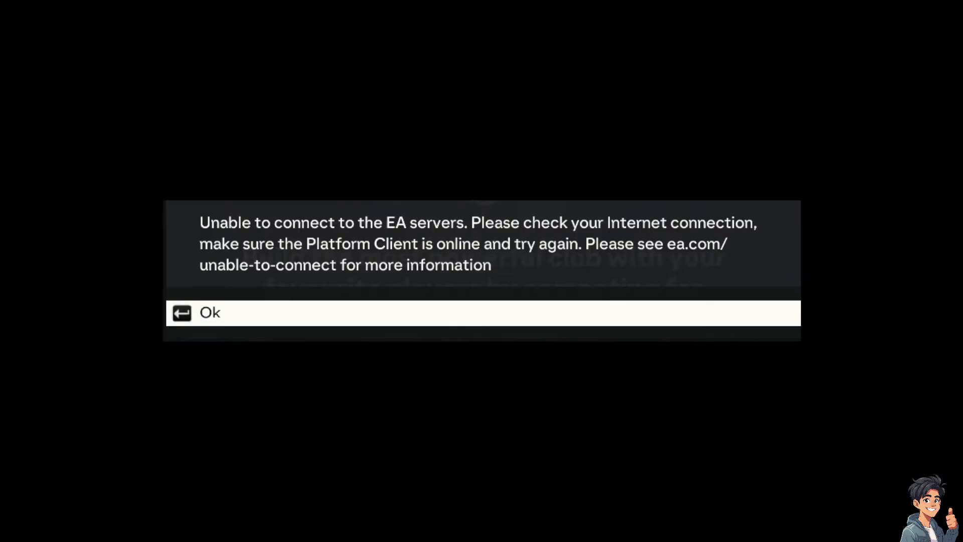
pyautogui.moveTo(355, 353)
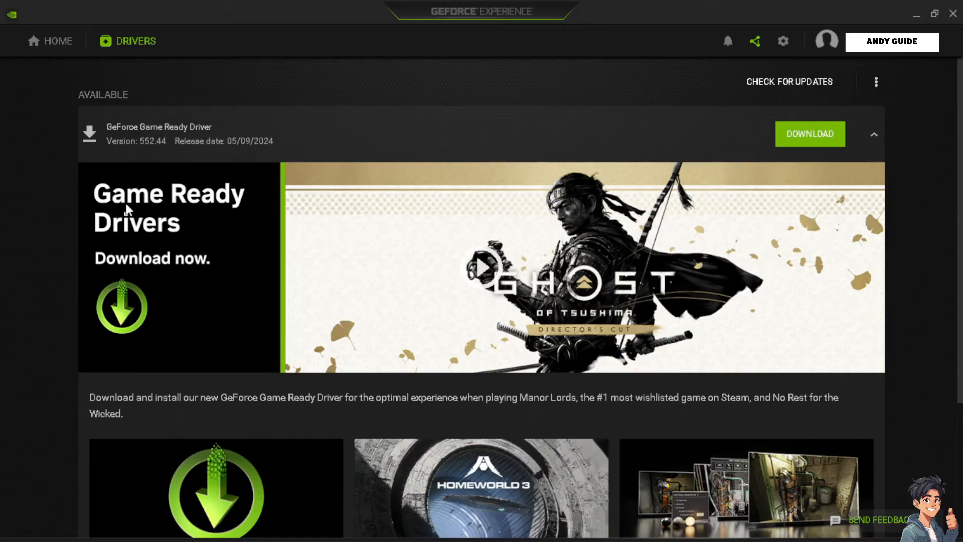
pyautogui.moveTo(110, 218)
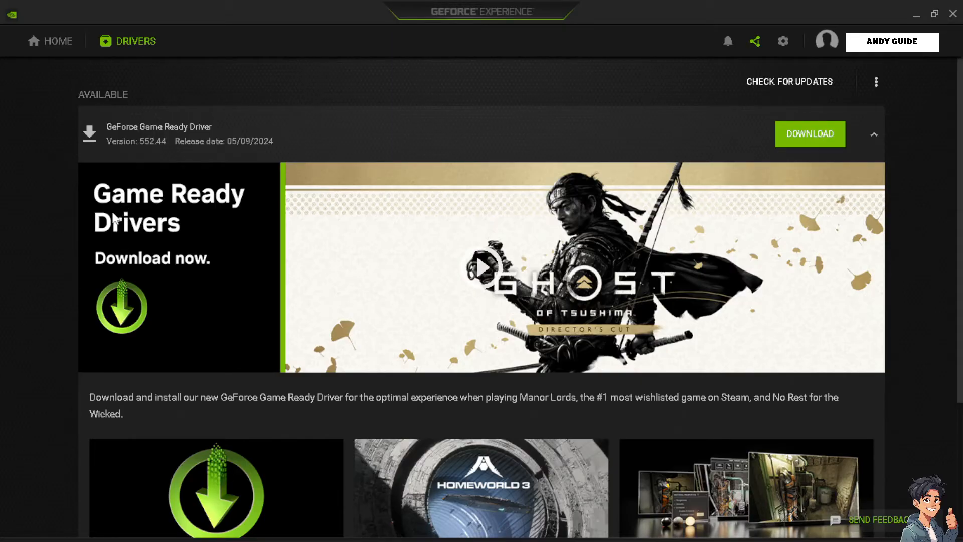
pyautogui.moveTo(604, 153)
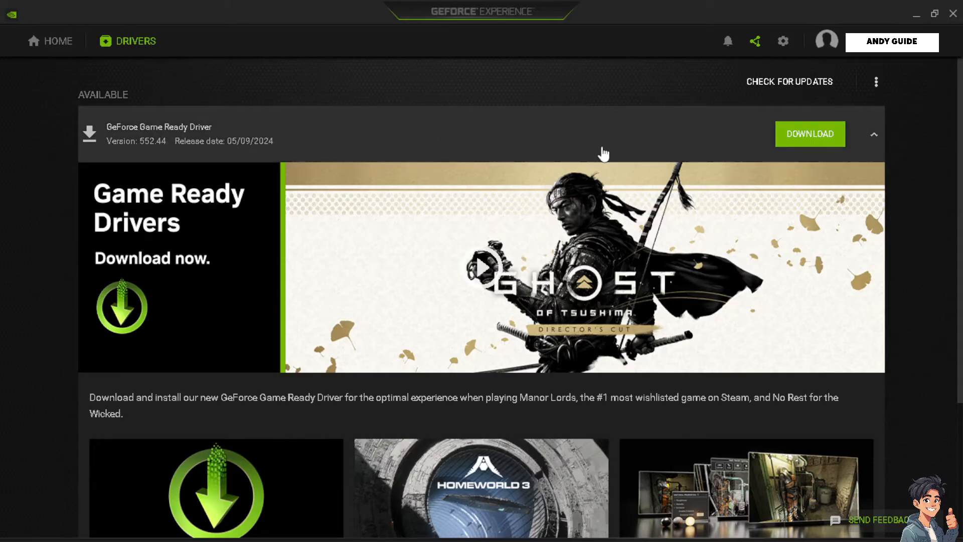
pyautogui.moveTo(757, 165)
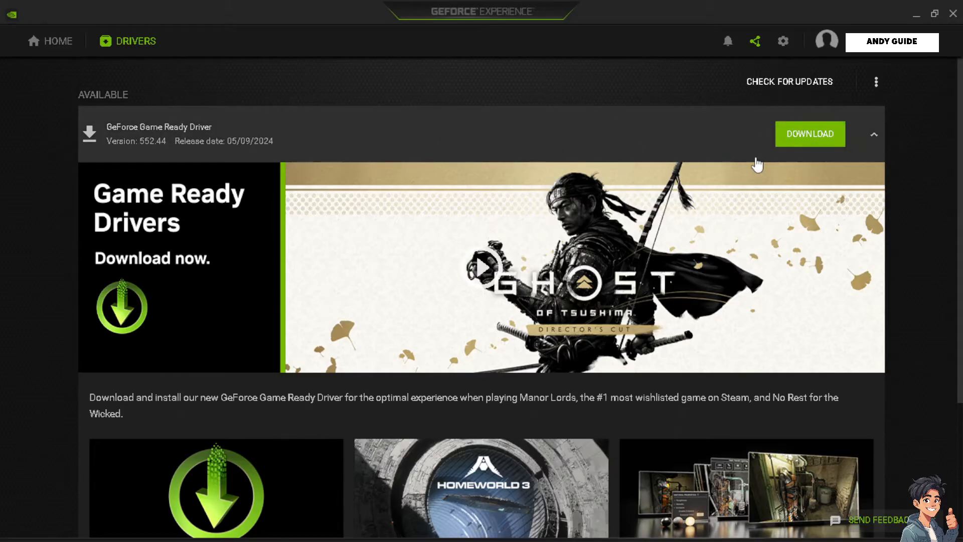
pyautogui.moveTo(767, 155)
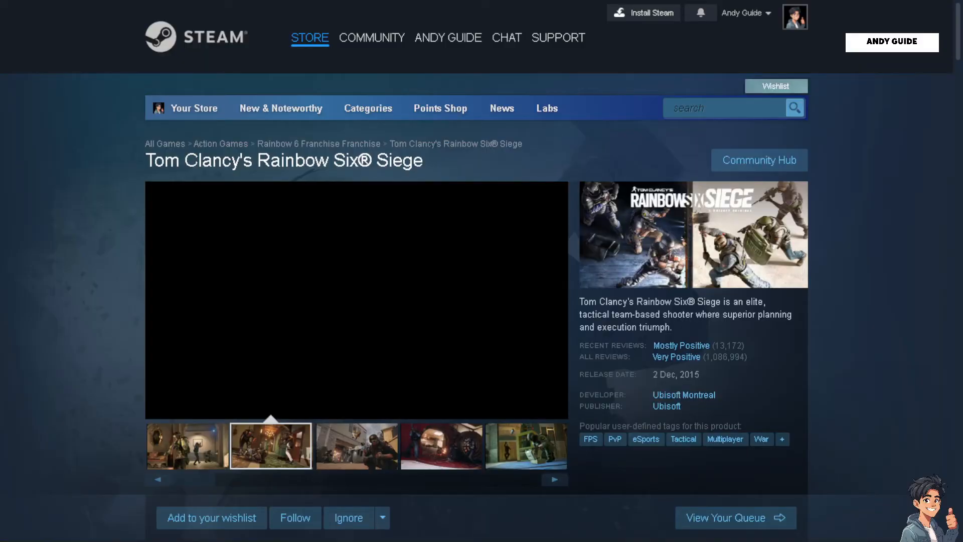
# Step: Step through three successive gameplay screenshots in the Rainbow Six Siege store gallery
pyautogui.click(354, 454)
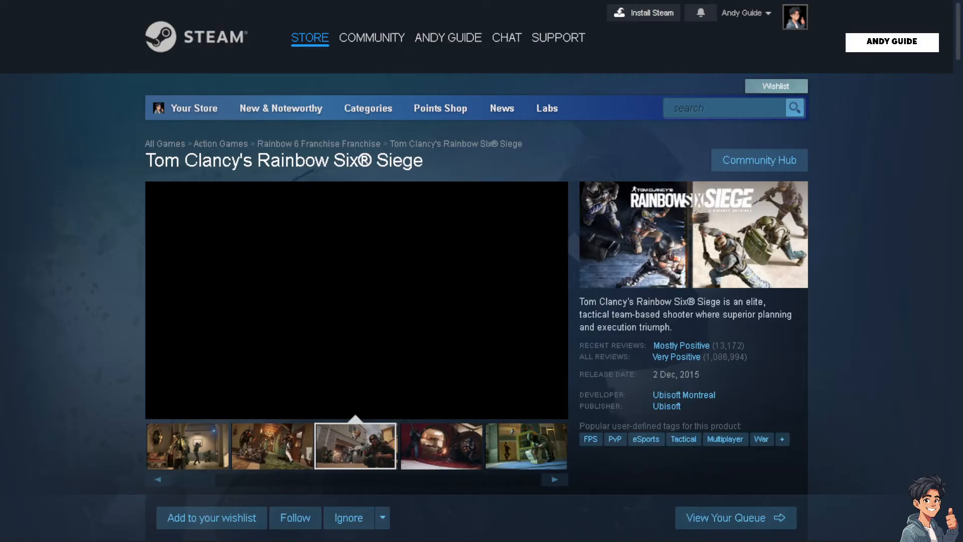
pyautogui.click(441, 447)
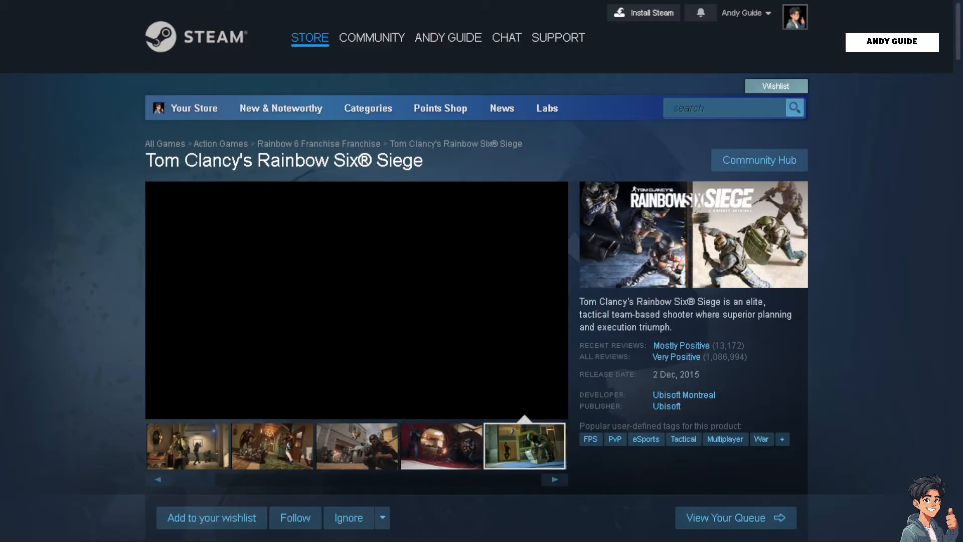
pyautogui.click(526, 458)
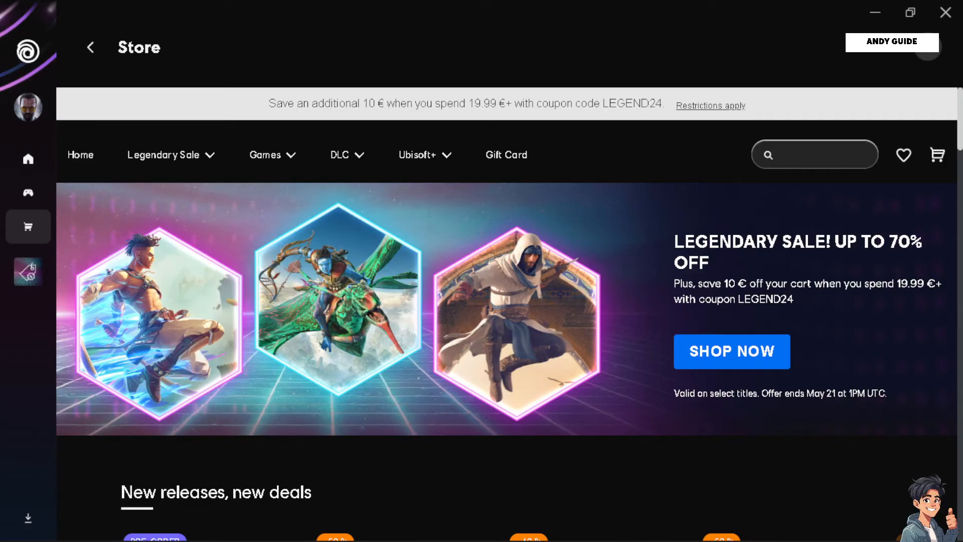
pyautogui.moveTo(354, 275)
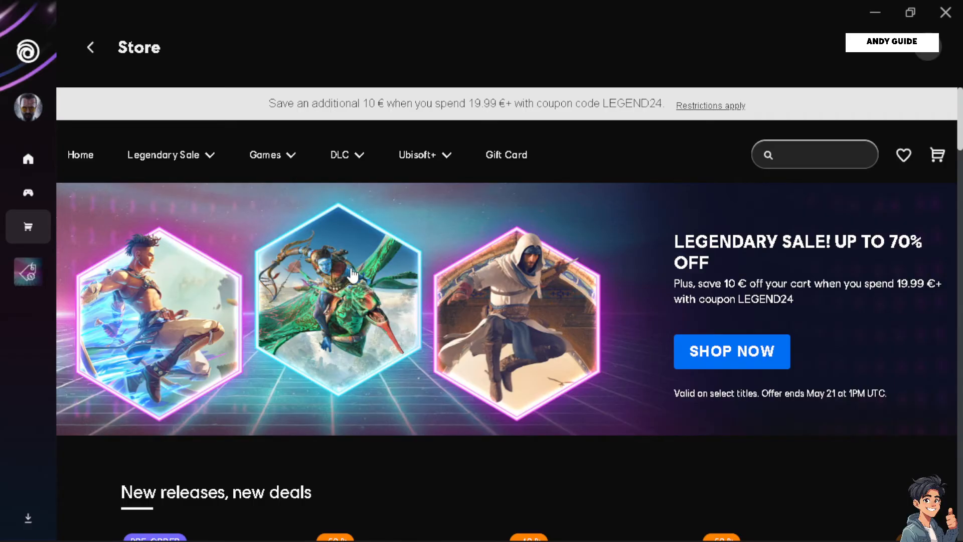
pyautogui.moveTo(357, 280)
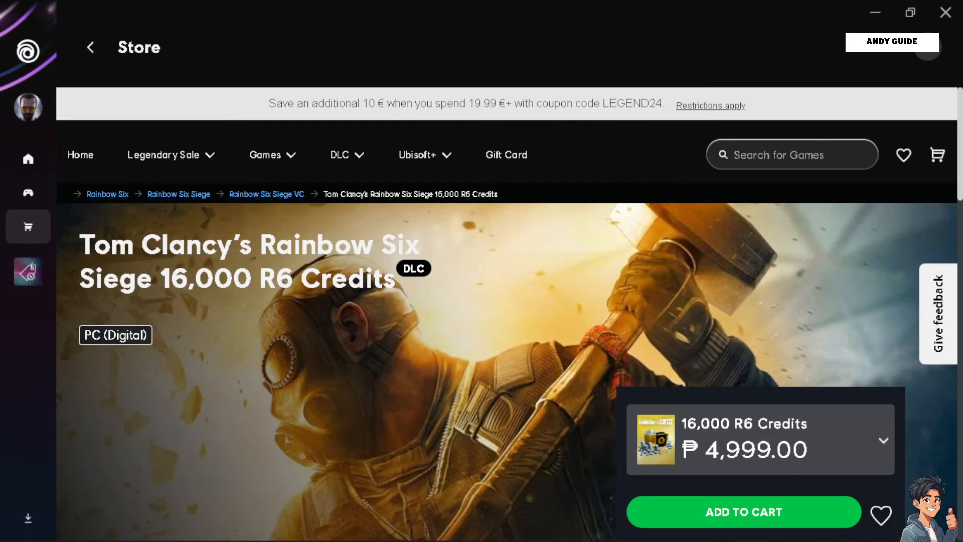
pyautogui.moveTo(402, 365)
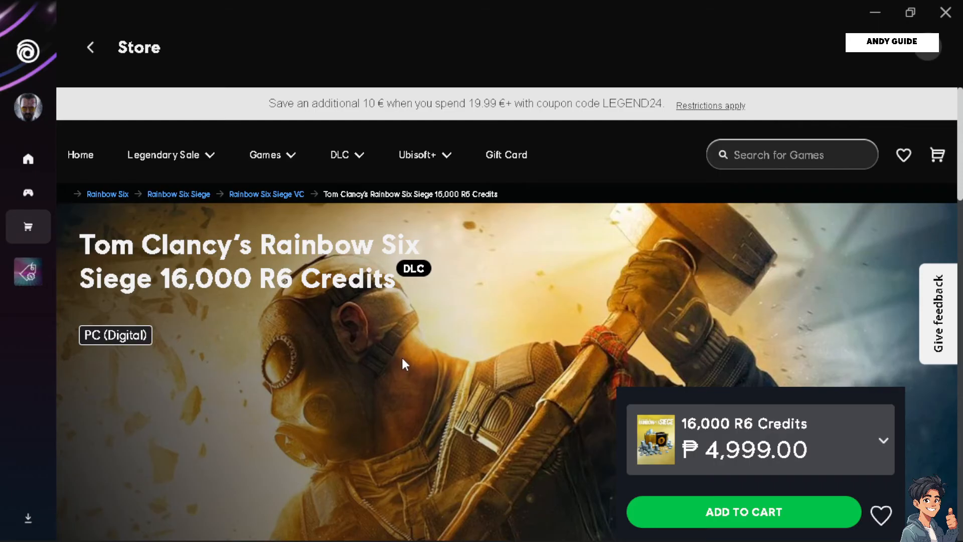
pyautogui.moveTo(410, 360)
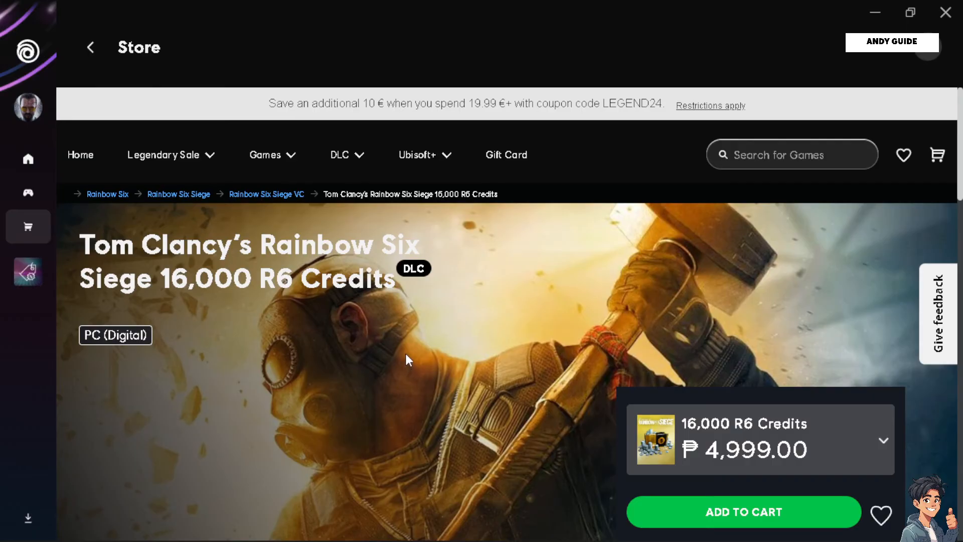
pyautogui.moveTo(165, 250)
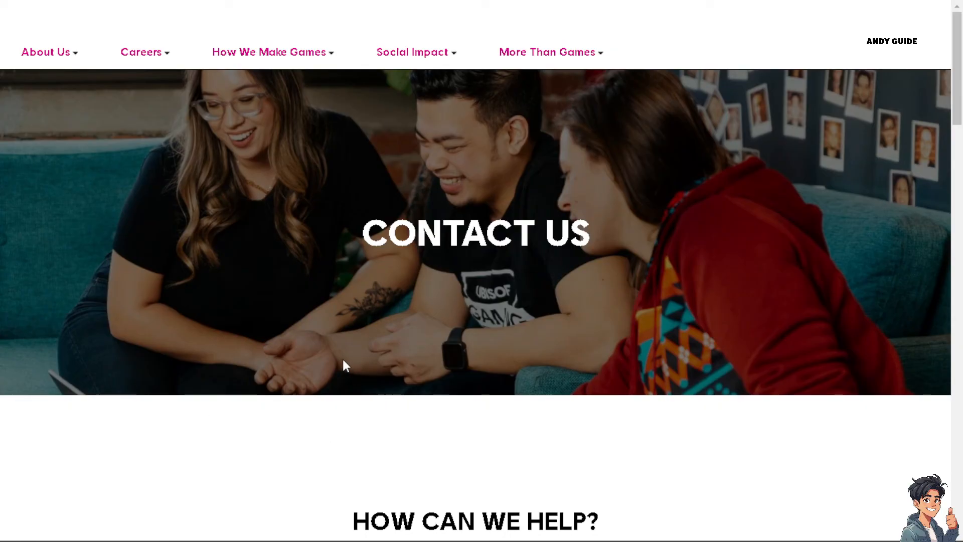
# Step: Scroll down to 'How can we help?' showing Game Support, Ubisoft Discord and Store Support
pyautogui.scroll(-3)
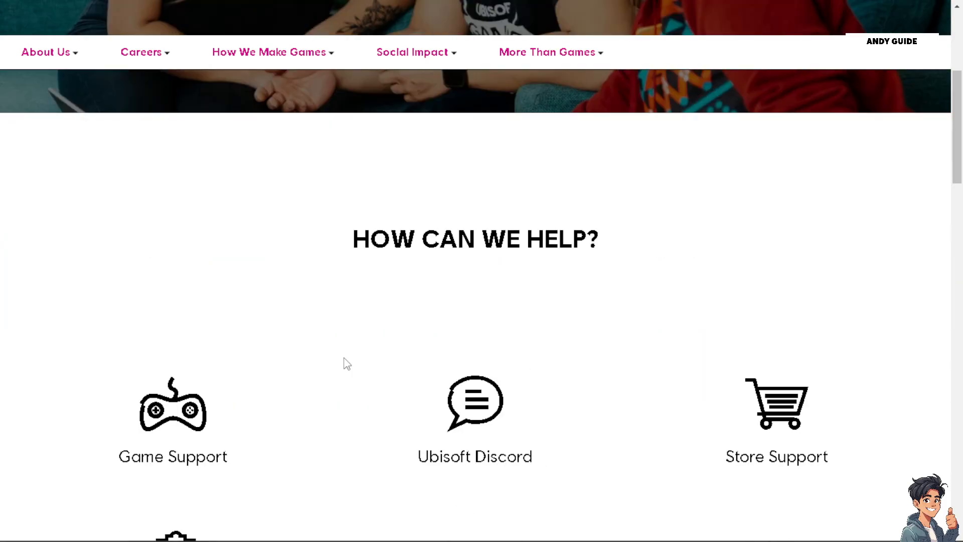
pyautogui.scroll(3)
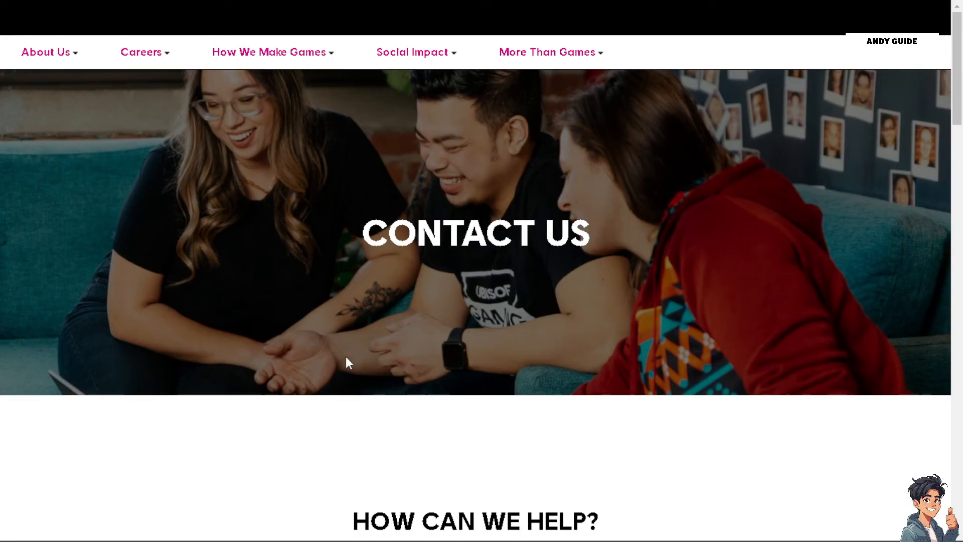
pyautogui.scroll(-3)
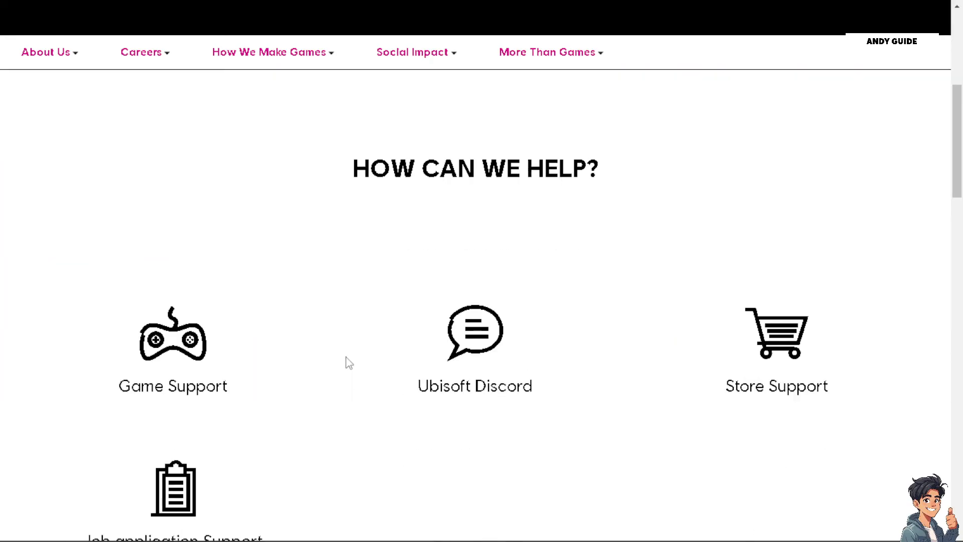
pyautogui.scroll(-3)
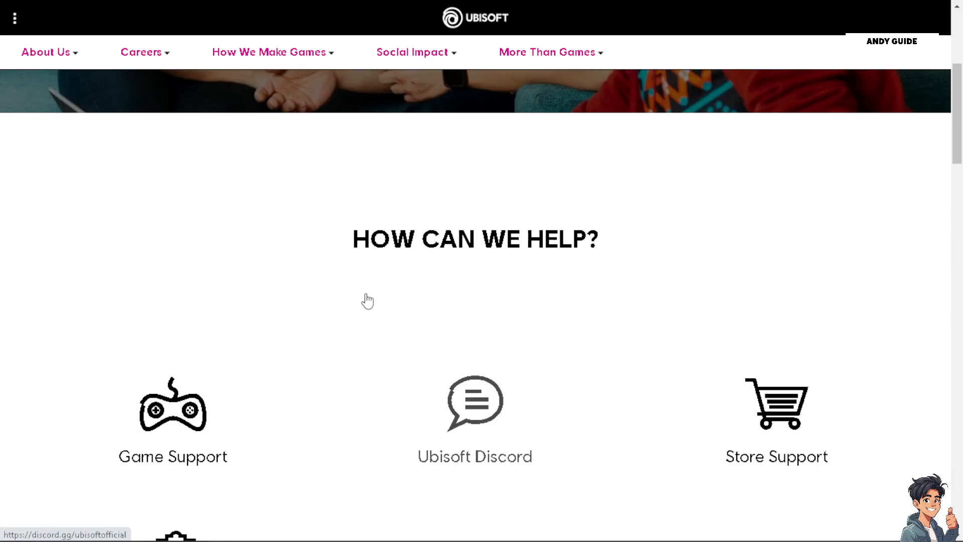
pyautogui.moveTo(368, 298)
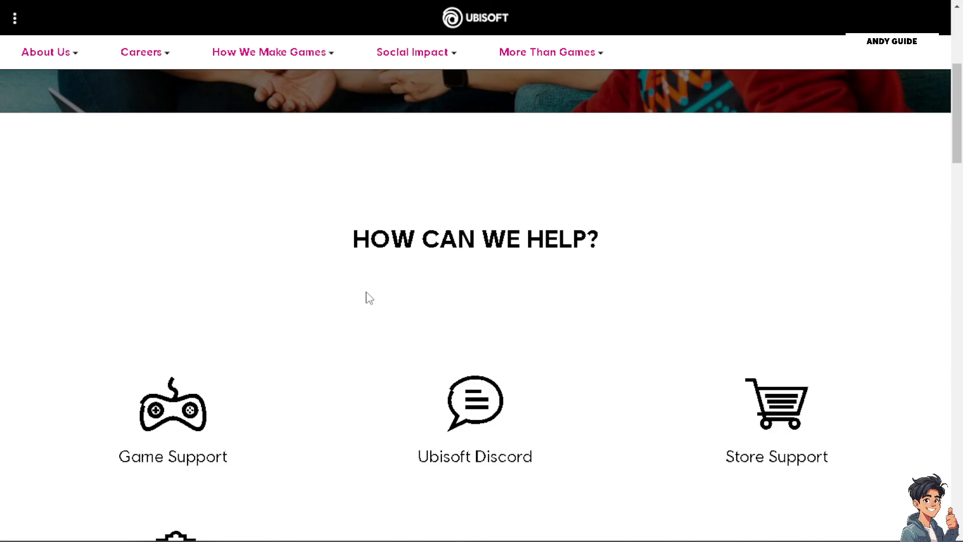